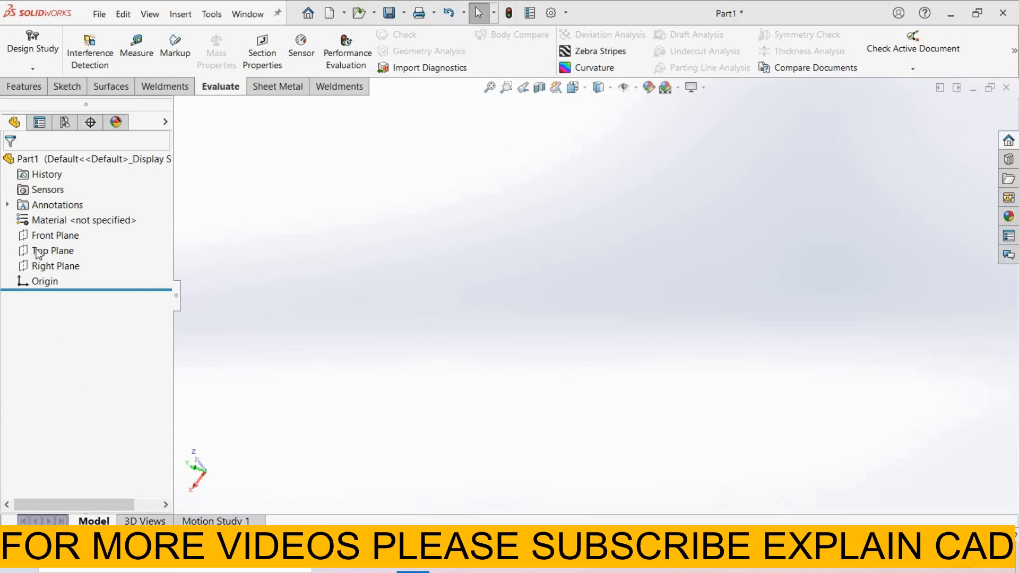
# Step: Draw a centre rectangle around the origin on Top Plane and close it as Sketch2
pyautogui.click(53, 250)
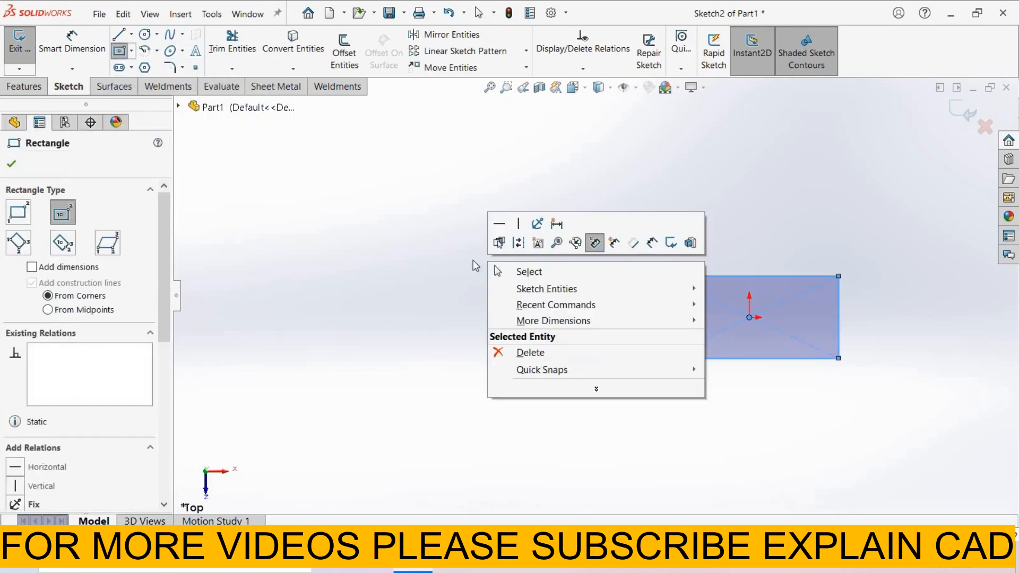
pyautogui.click(529, 271)
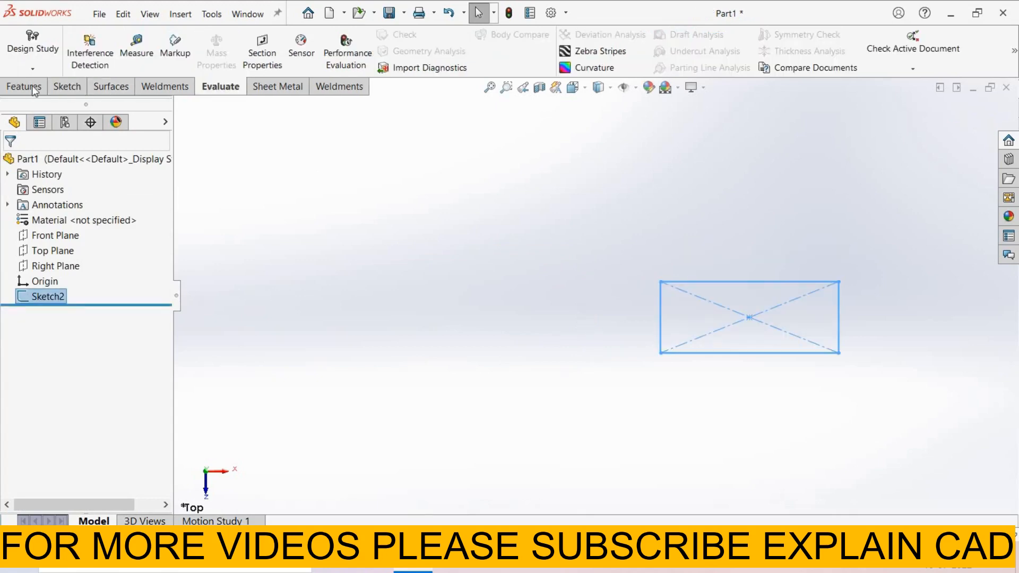
# Step: Extrude the rectangle sketch into a solid block as Boss-Extrude2
pyautogui.click(24, 86)
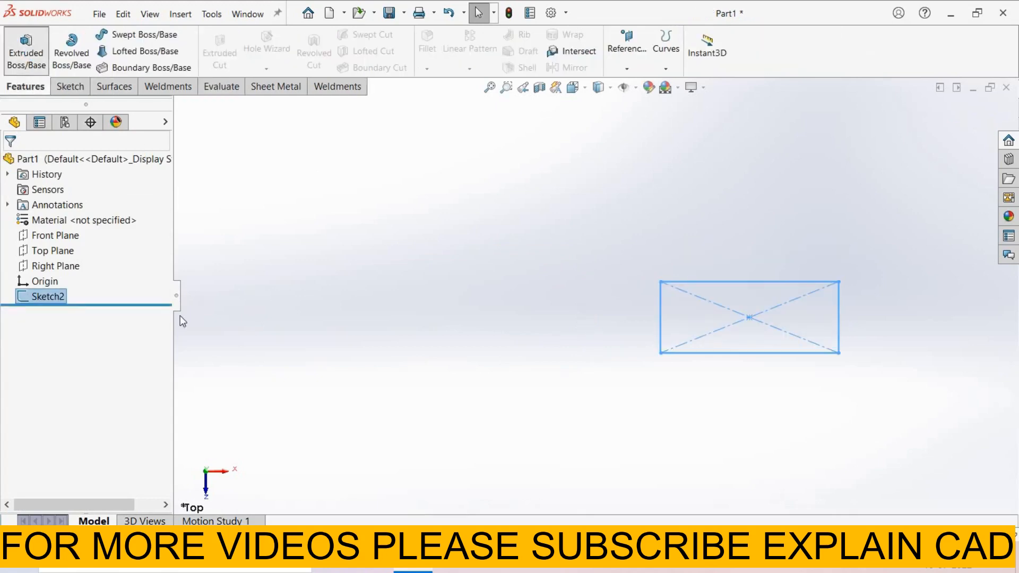
pyautogui.click(22, 49)
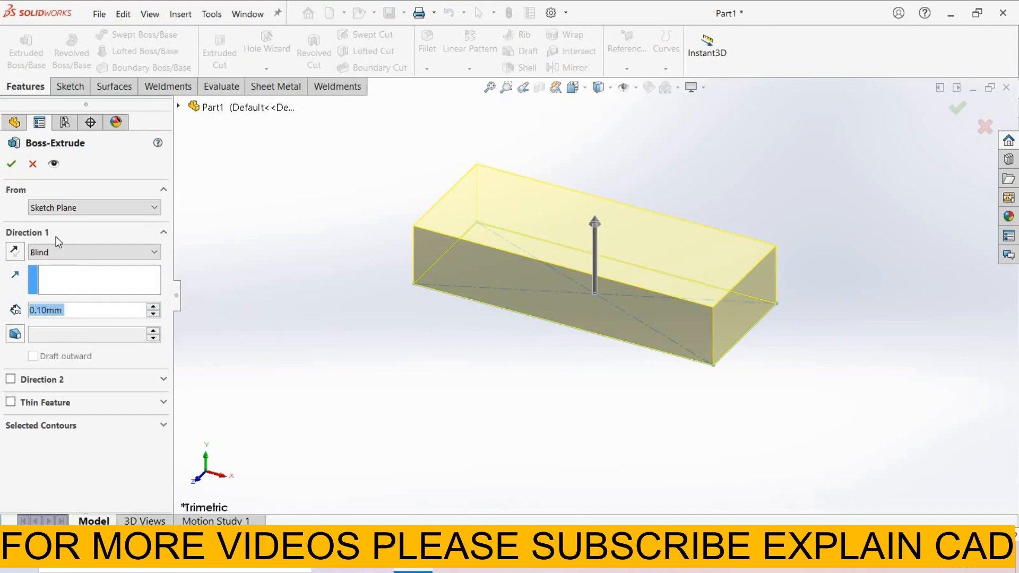
pyautogui.click(12, 164)
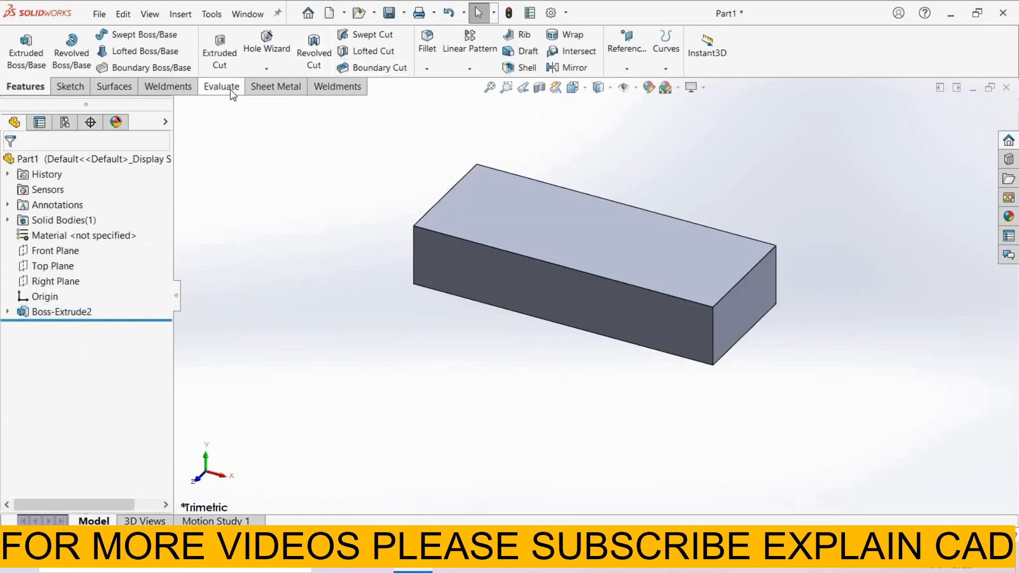
# Step: Switch to the Evaluate tab to reach the Geometry Analysis tool
pyautogui.click(220, 86)
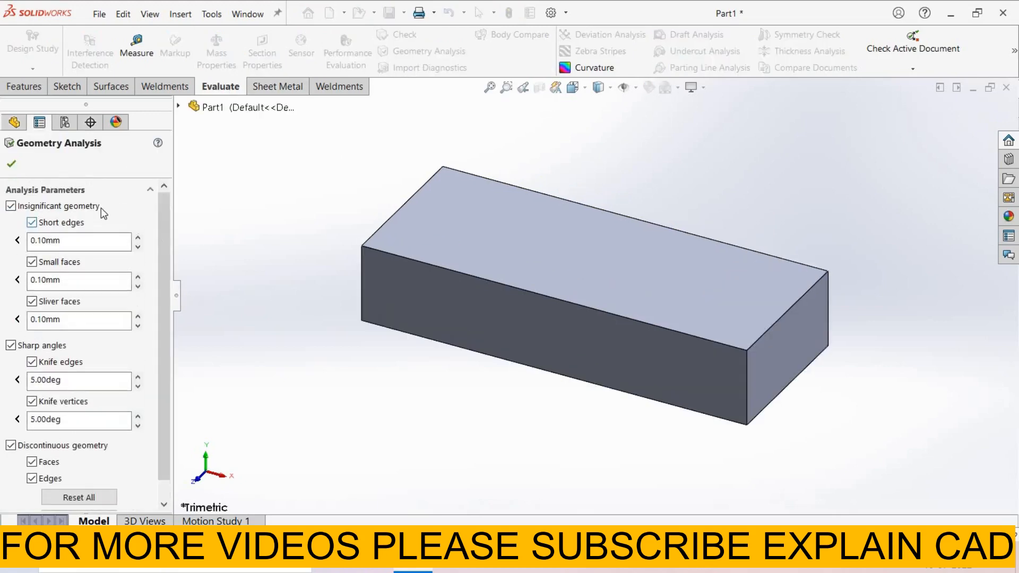
pyautogui.moveTo(64, 243)
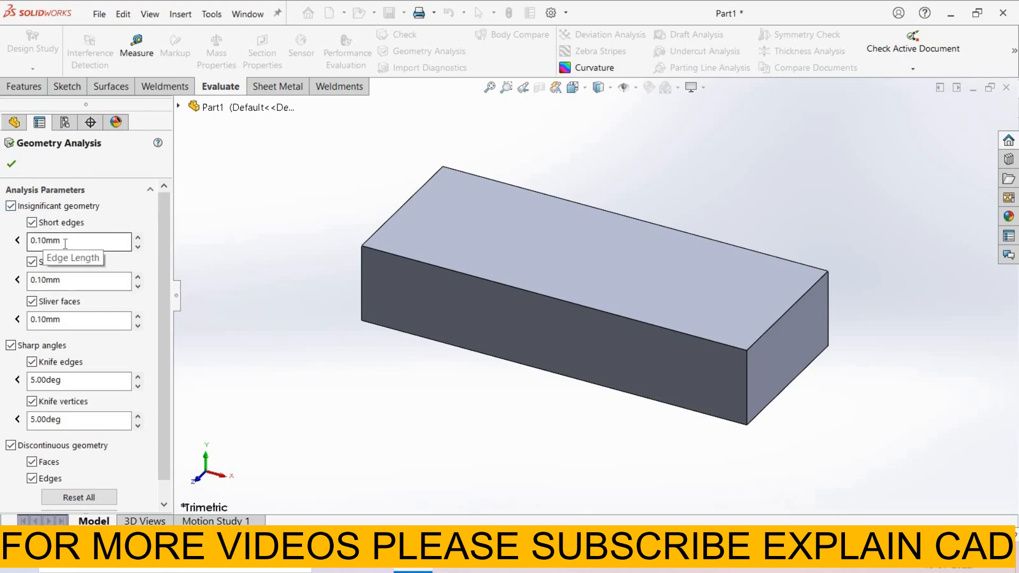
pyautogui.moveTo(112, 241)
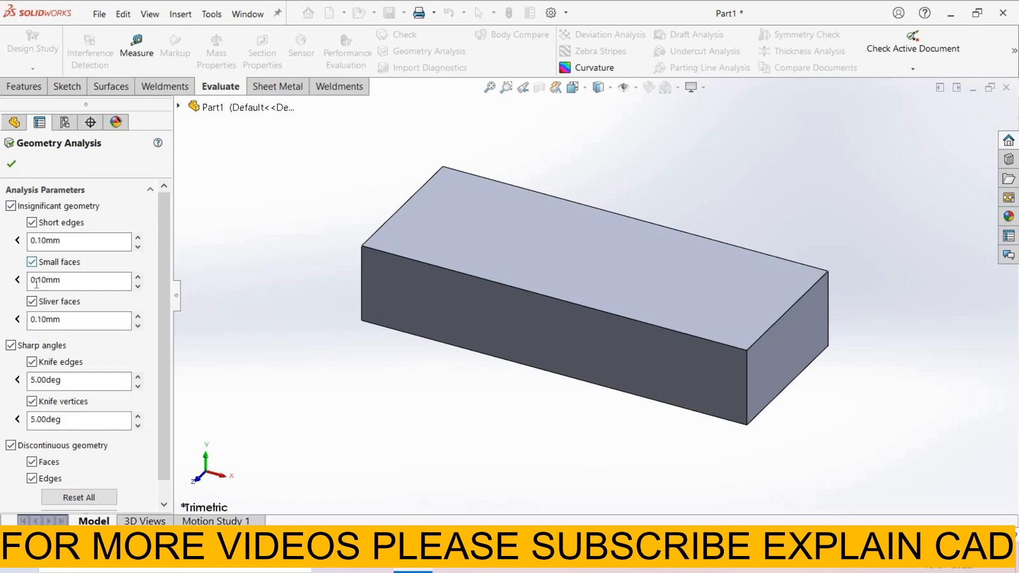
pyautogui.moveTo(51, 281)
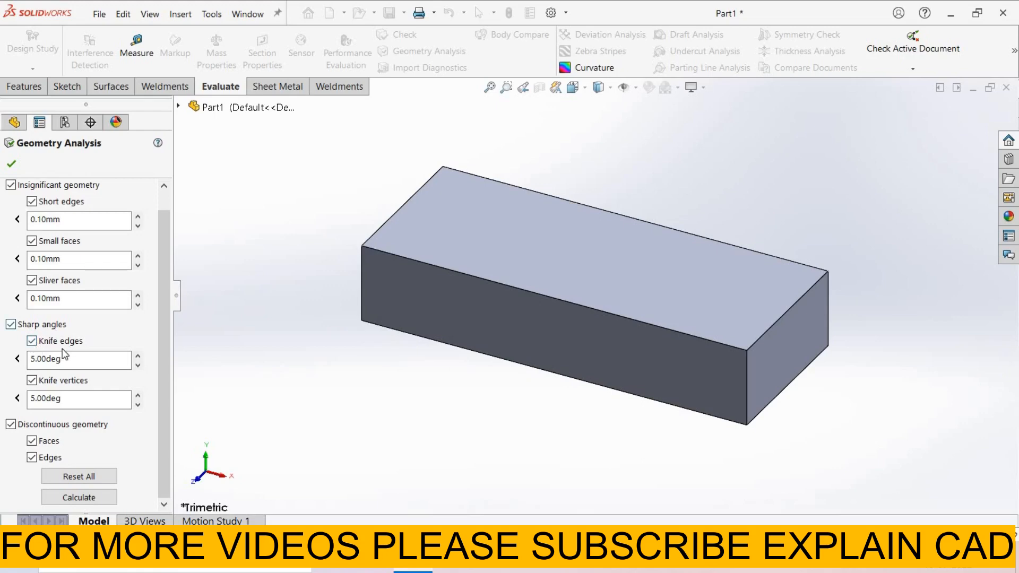
pyautogui.moveTo(62, 353)
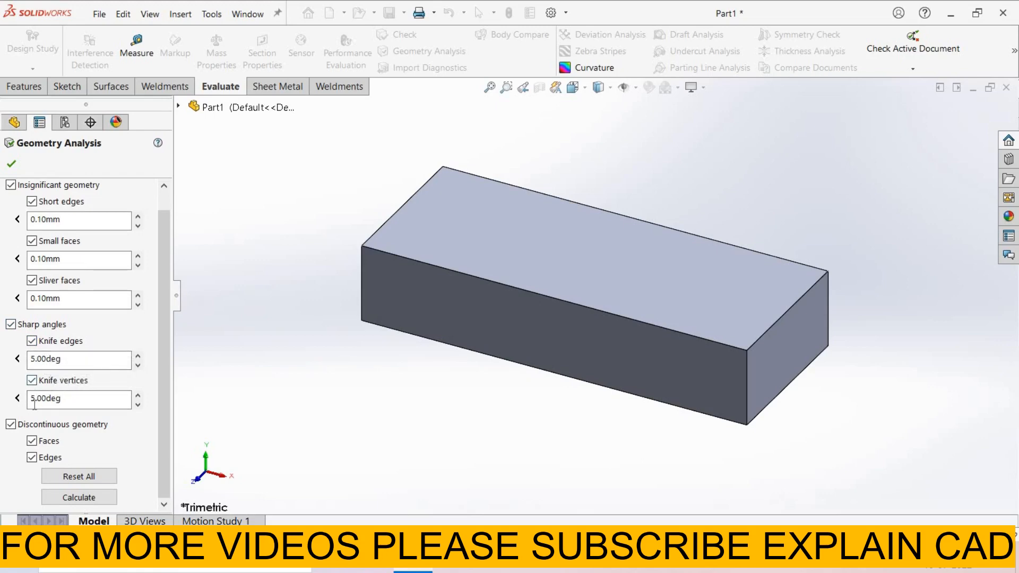
pyautogui.moveTo(71, 388)
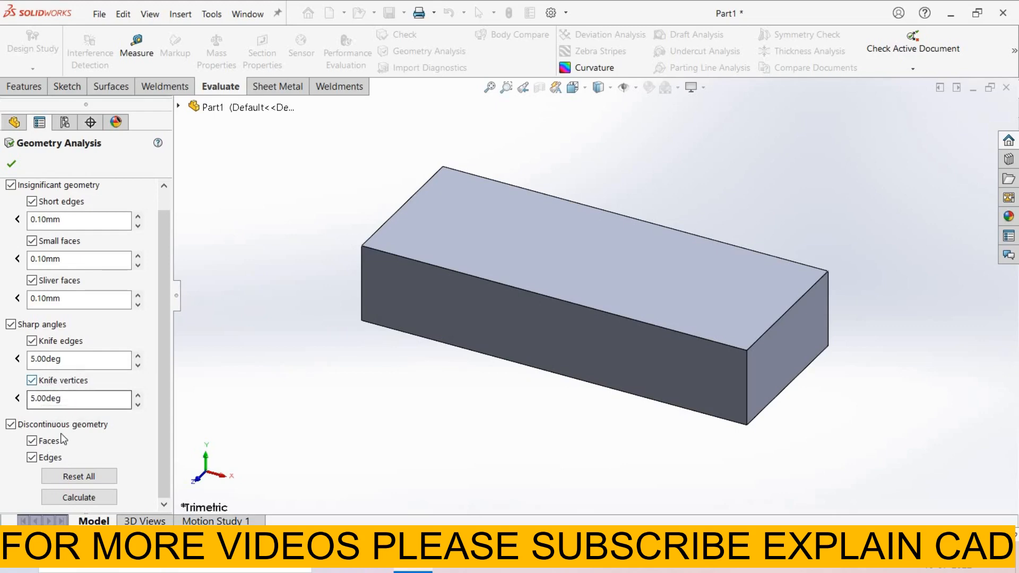
pyautogui.moveTo(71, 479)
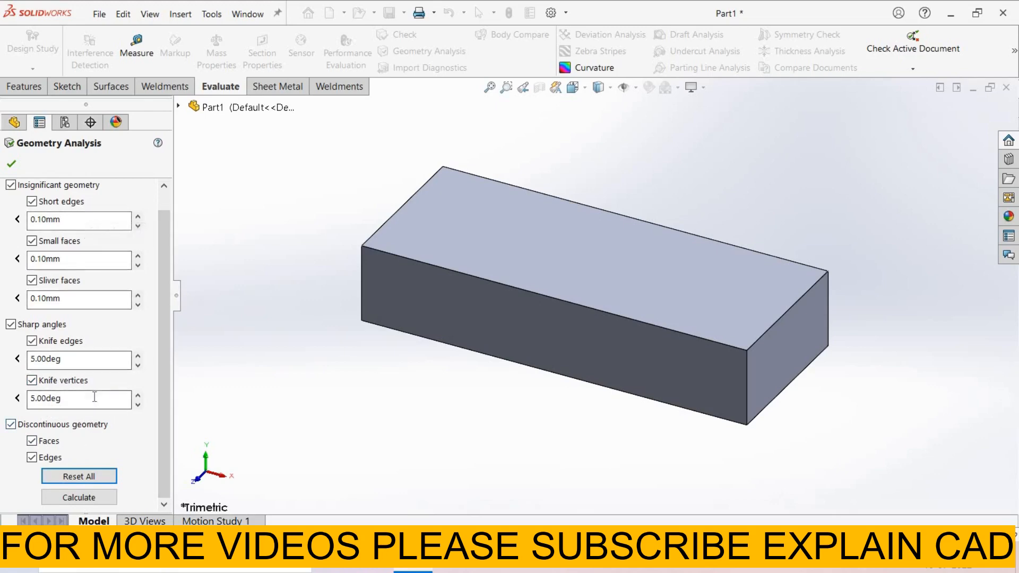
# Step: Calculate the geometry analysis, confirm zero counts in every category, and close it
pyautogui.click(79, 498)
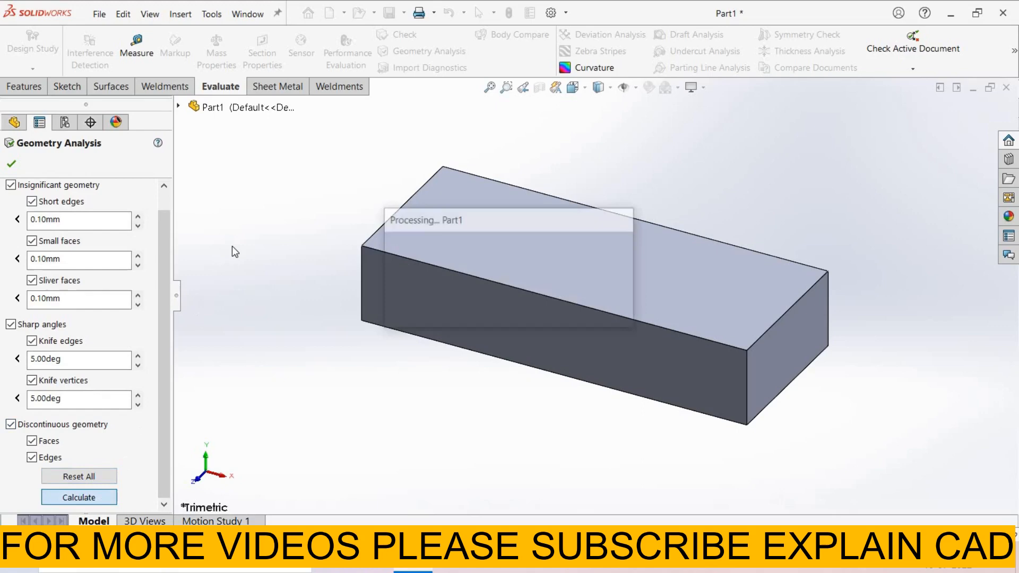
pyautogui.click(79, 498)
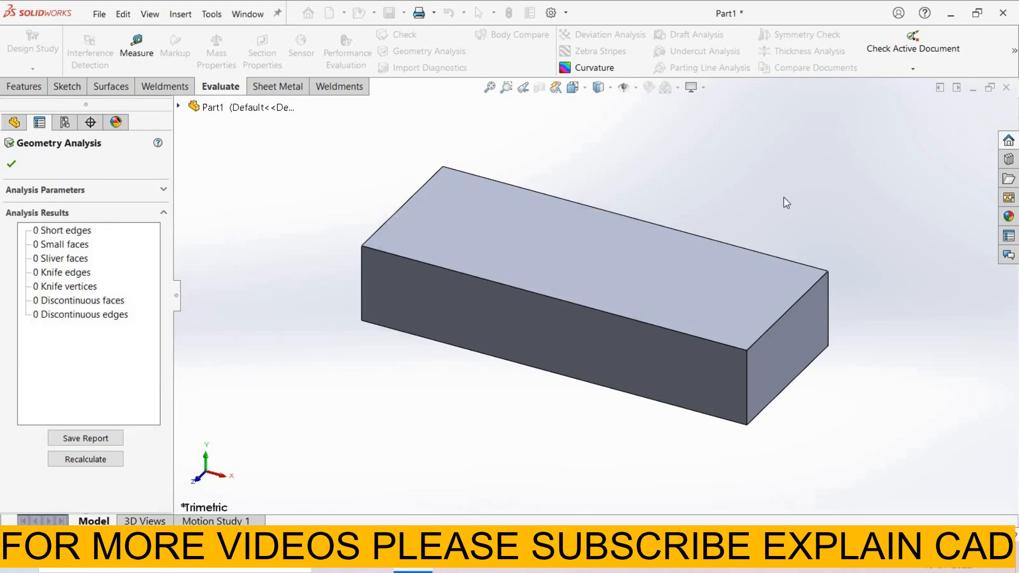
pyautogui.moveTo(49, 263)
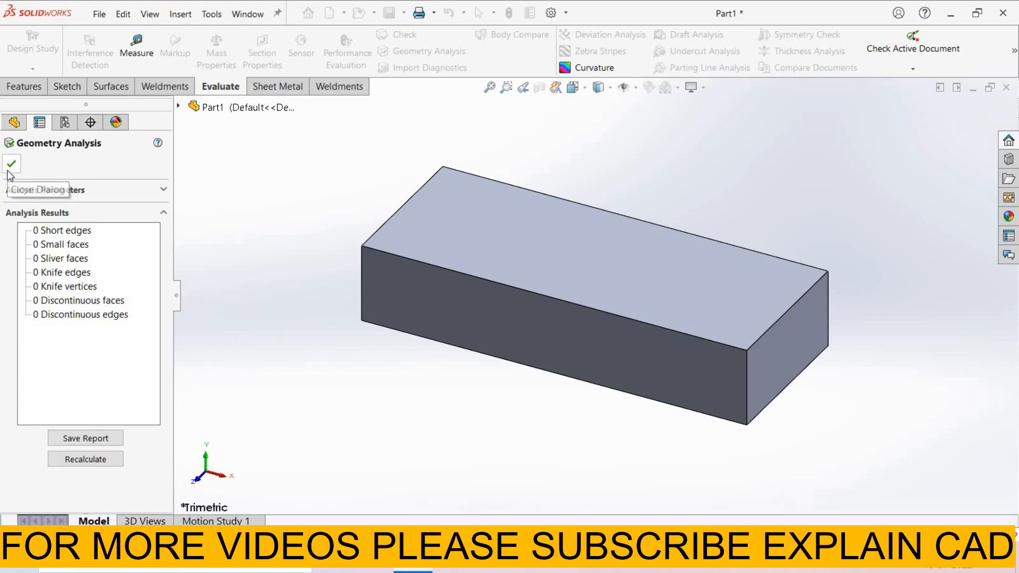
pyautogui.click(11, 163)
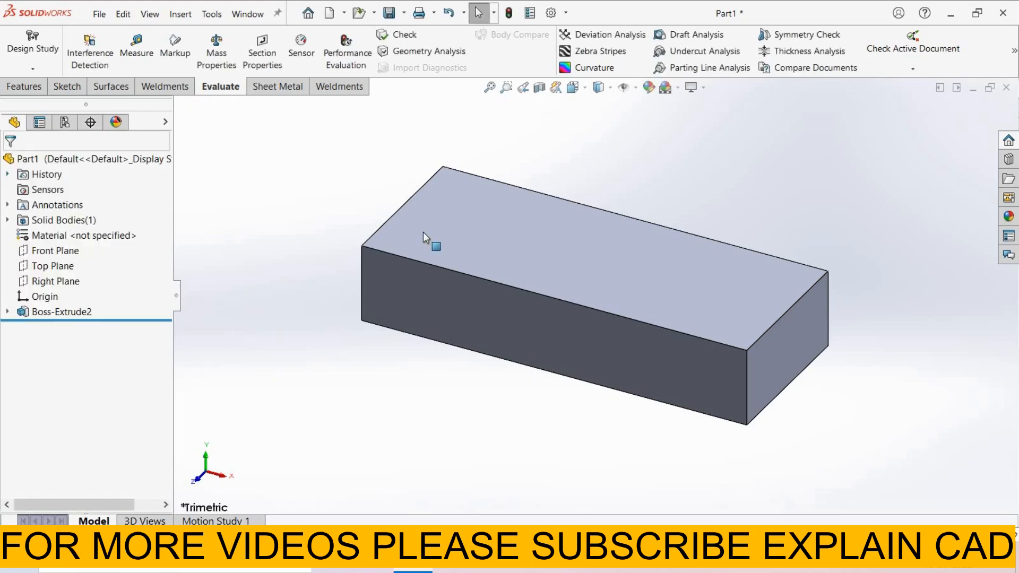
# Step: Sketch two small V-shaped notch outlines with lines along the block's top-face edges
pyautogui.click(429, 237)
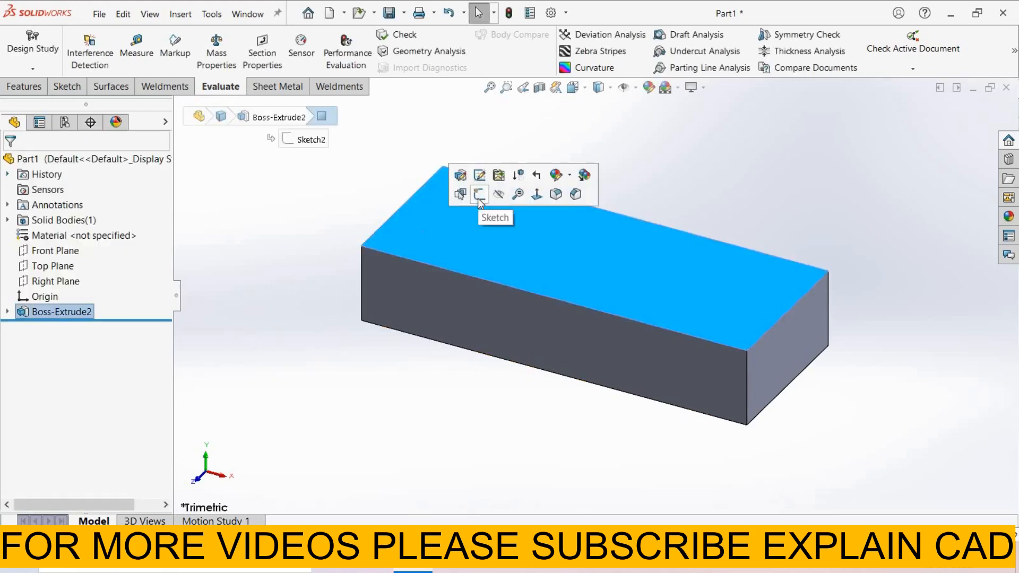
pyautogui.click(479, 194)
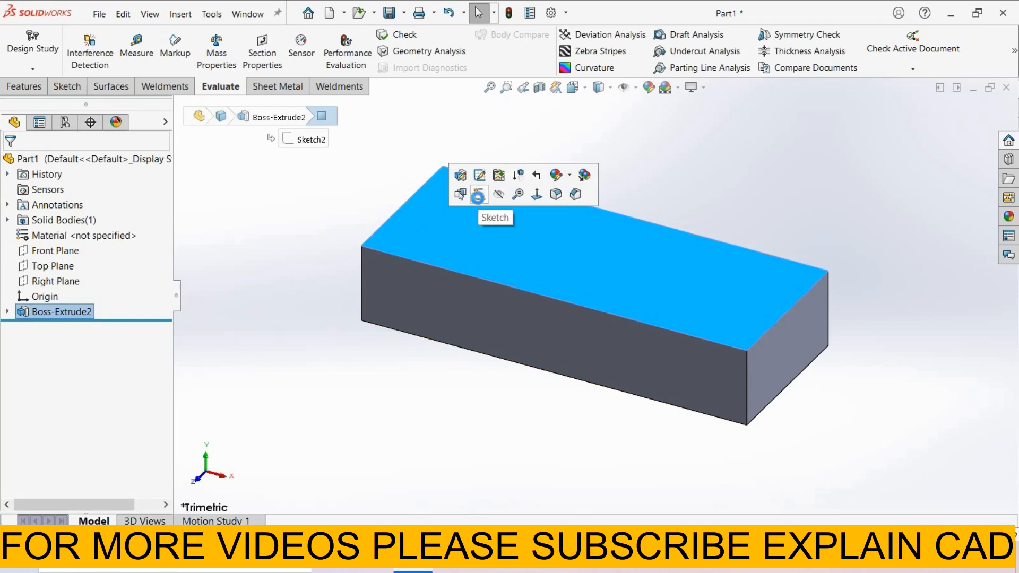
pyautogui.click(479, 194)
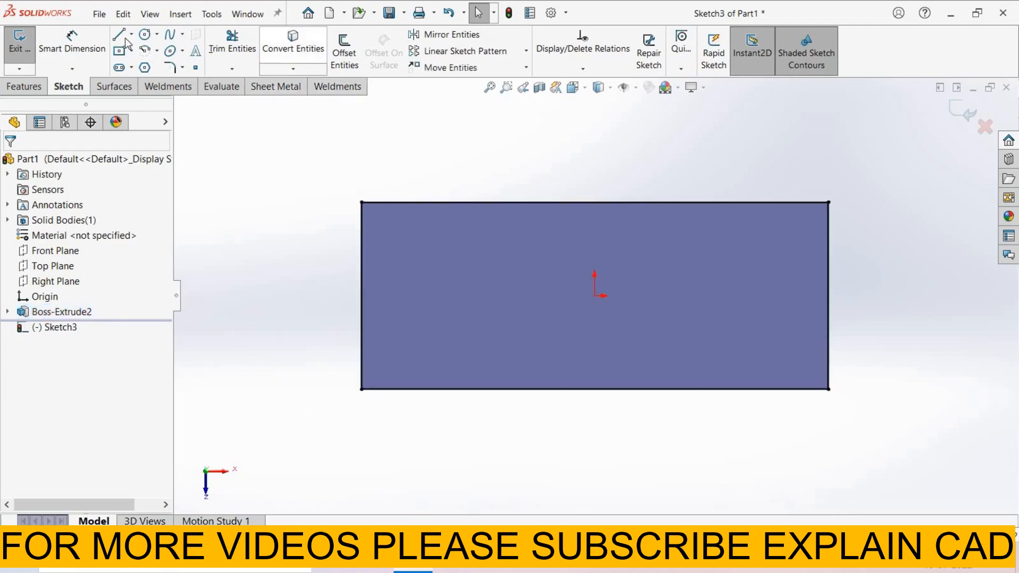
pyautogui.click(116, 34)
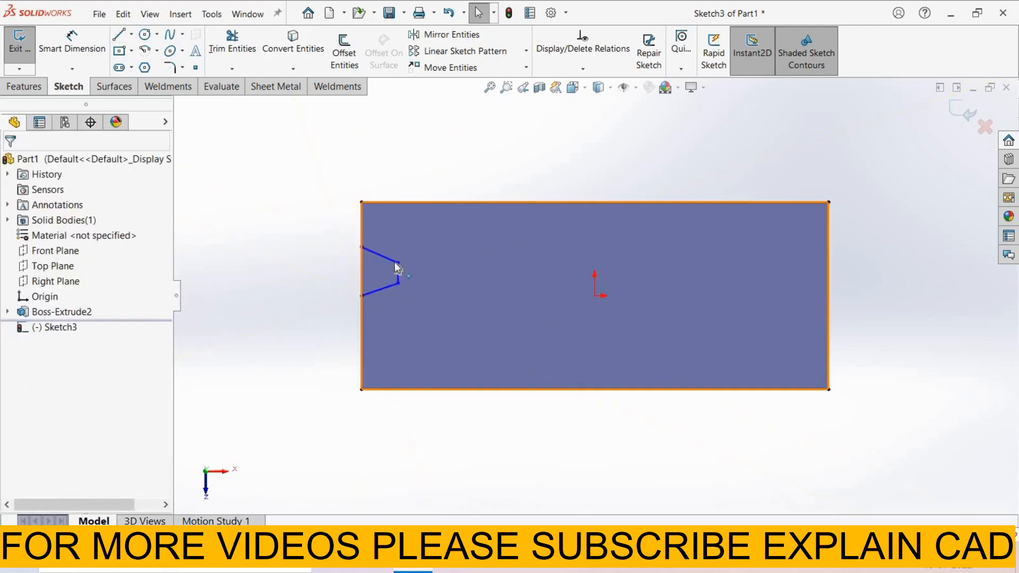
pyautogui.click(118, 34)
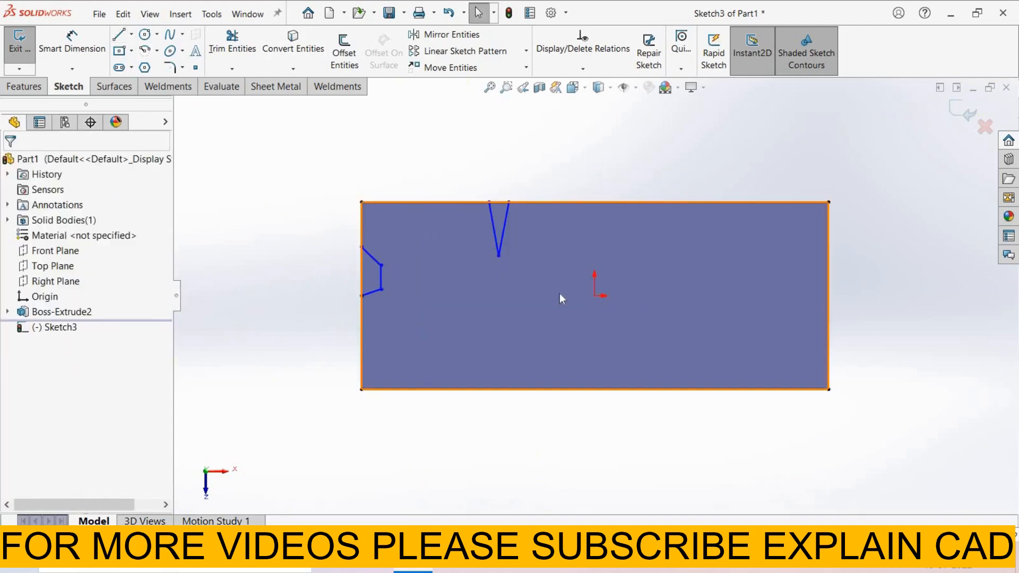
pyautogui.moveTo(562, 299); pyautogui.dragTo(423, 280)
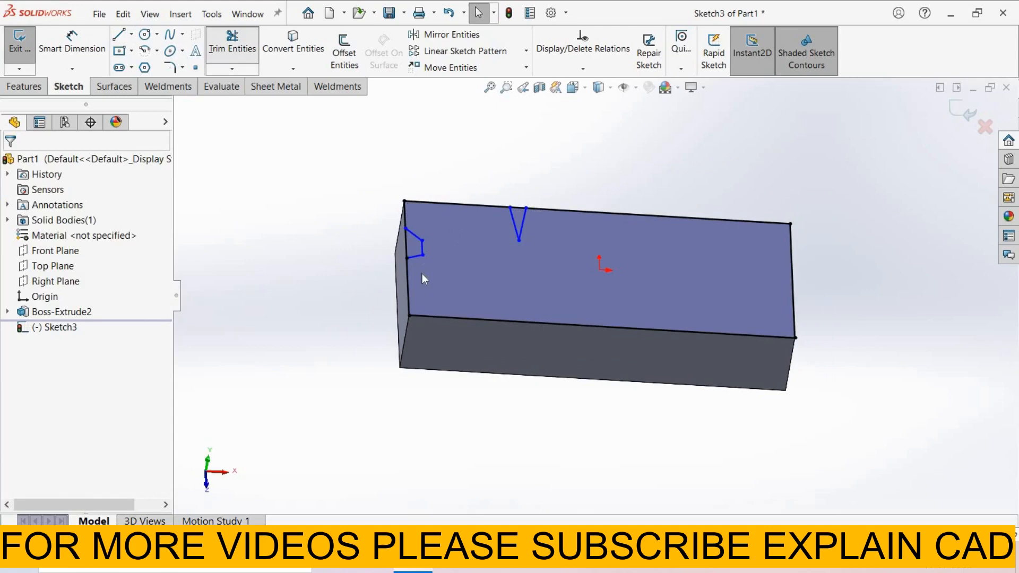
pyautogui.click(232, 39)
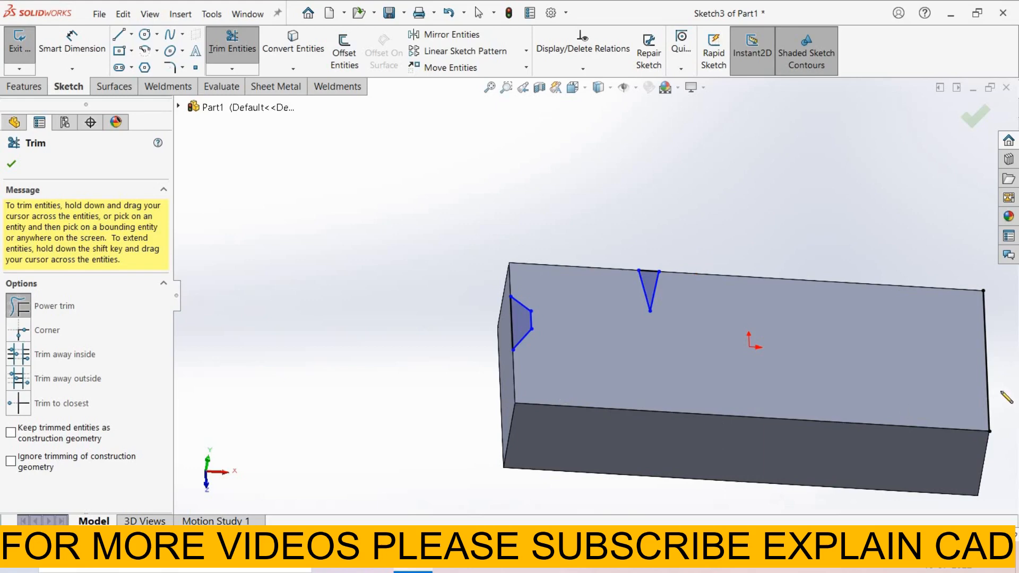
pyautogui.moveTo(692, 262)
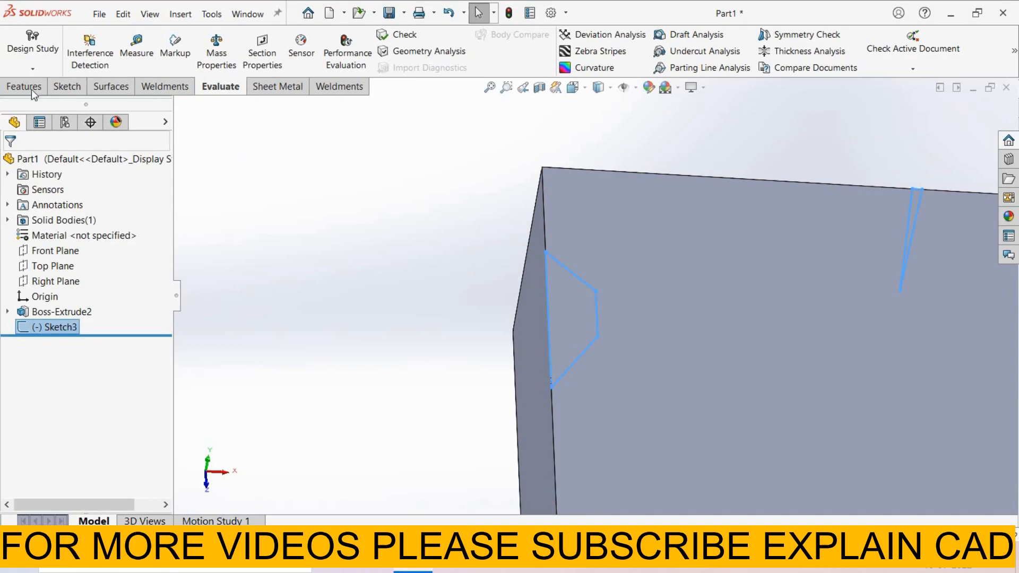
# Step: Cut the sketched notch and sliver into the block from the Features tab
pyautogui.click(24, 86)
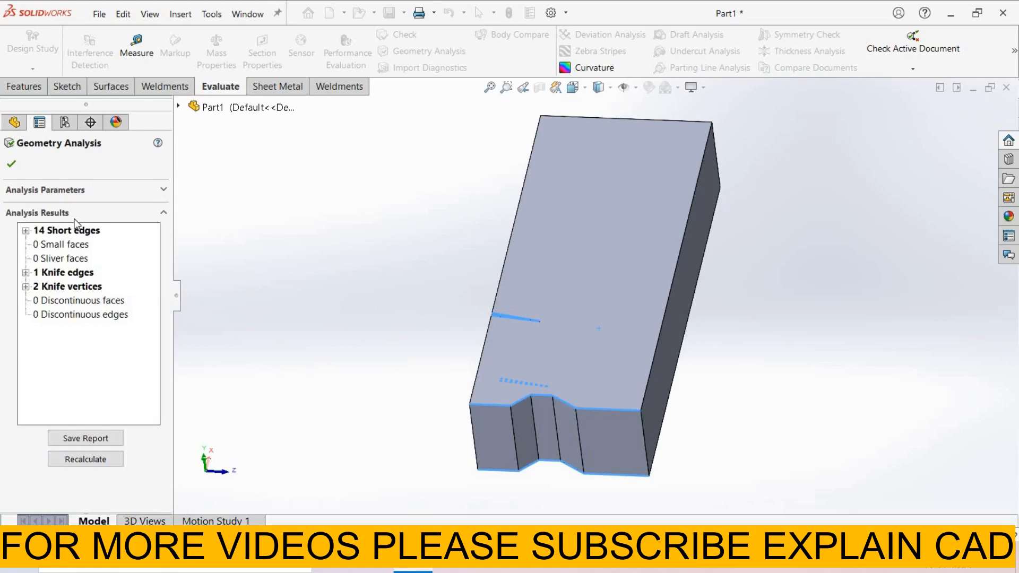
pyautogui.moveTo(90, 237)
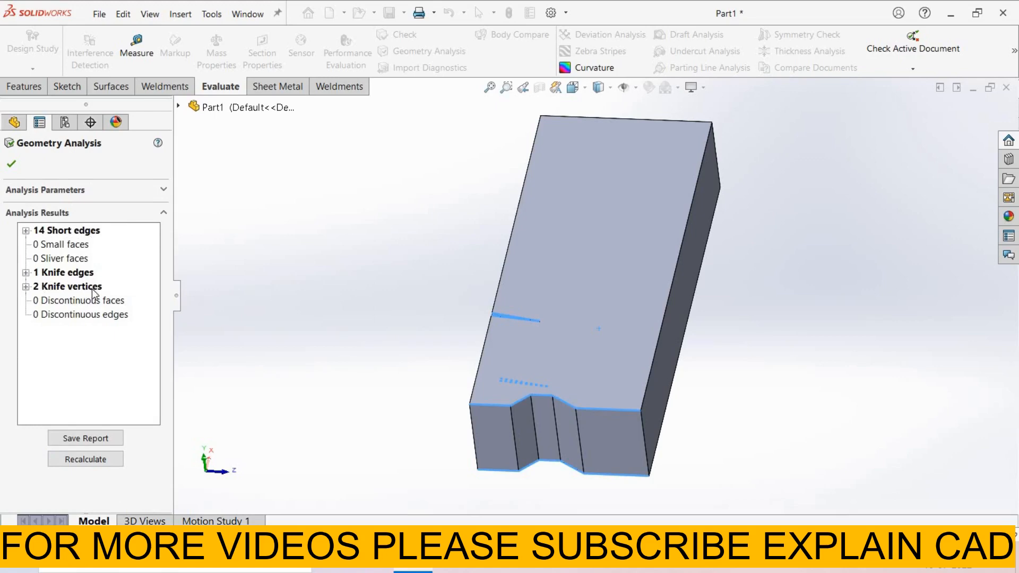
pyautogui.moveTo(64, 250)
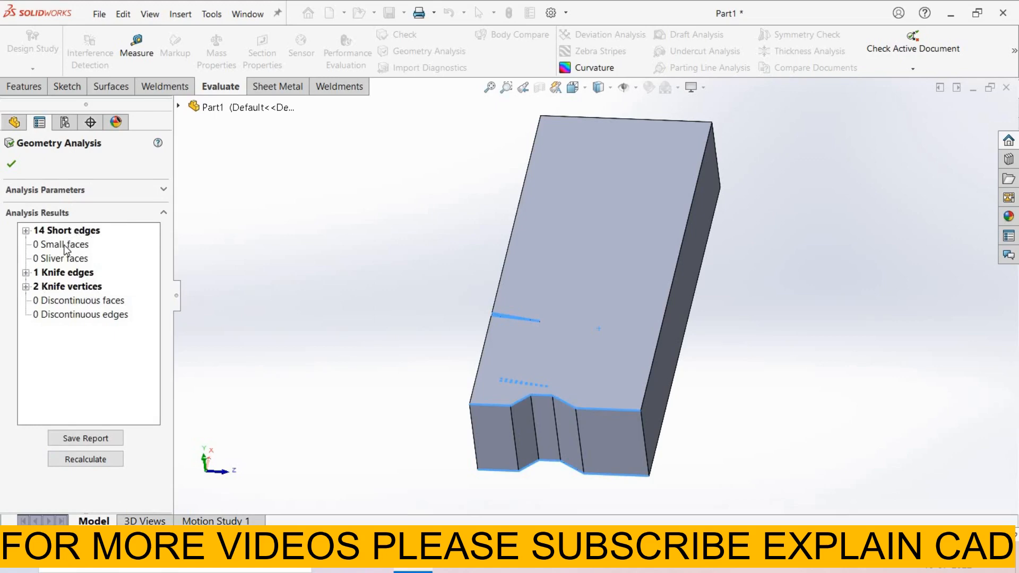
# Step: Highlight the 0.03 mm Edge1, Edge9, and the 4.00° knife vertex on the model
pyautogui.click(25, 230)
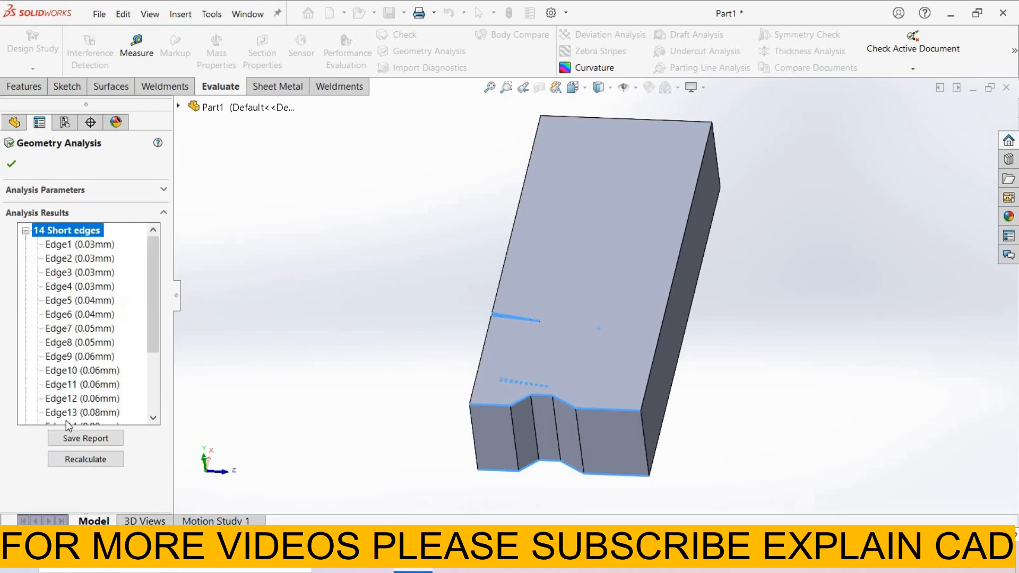
pyautogui.scroll(-3)
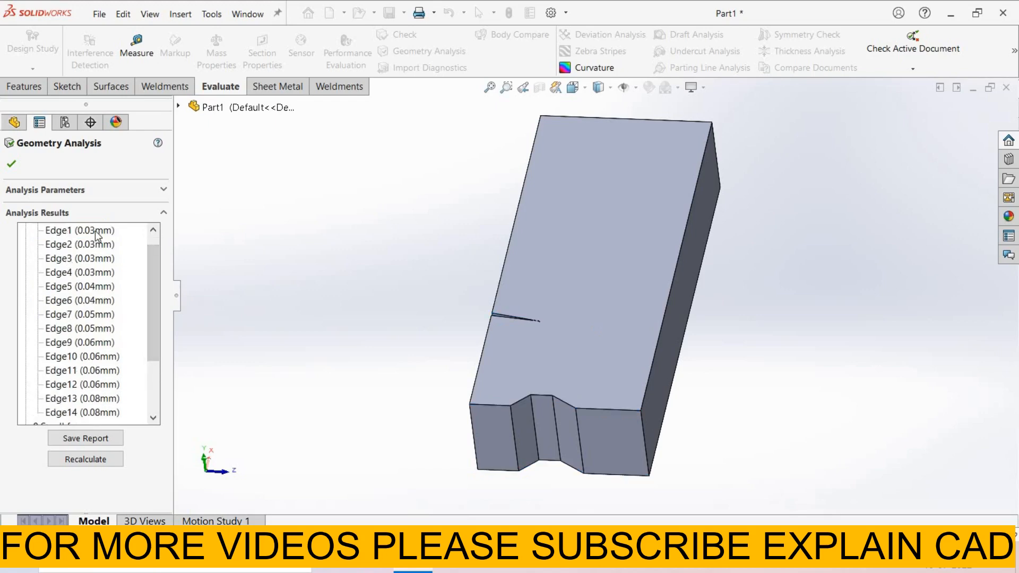
pyautogui.click(79, 230)
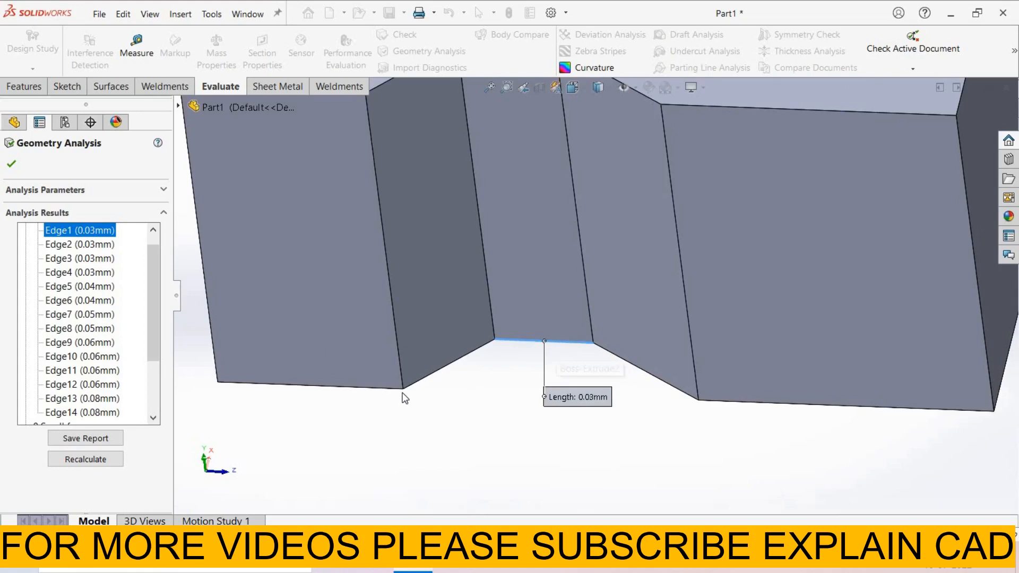
pyautogui.moveTo(516, 348)
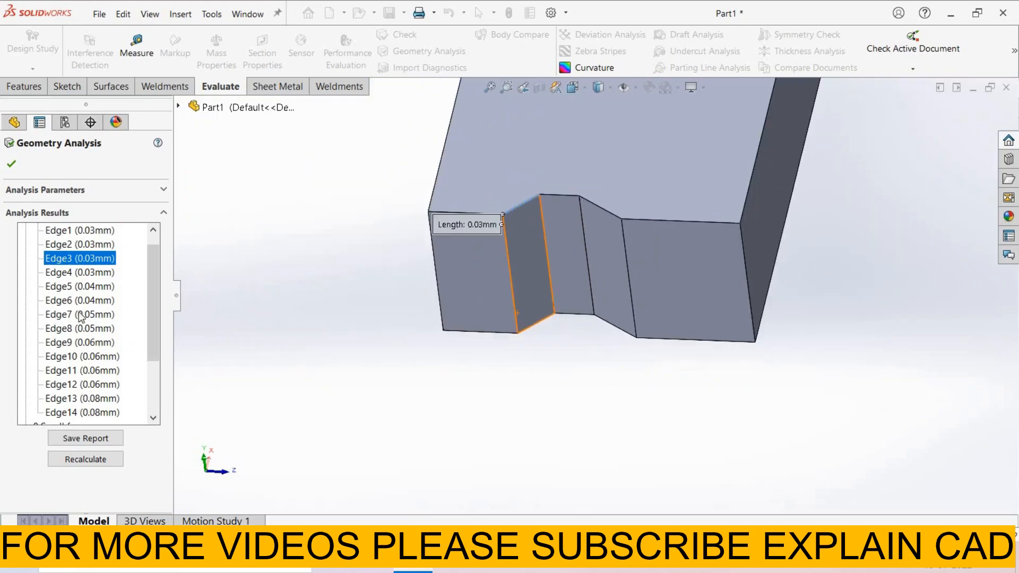
pyautogui.click(63, 342)
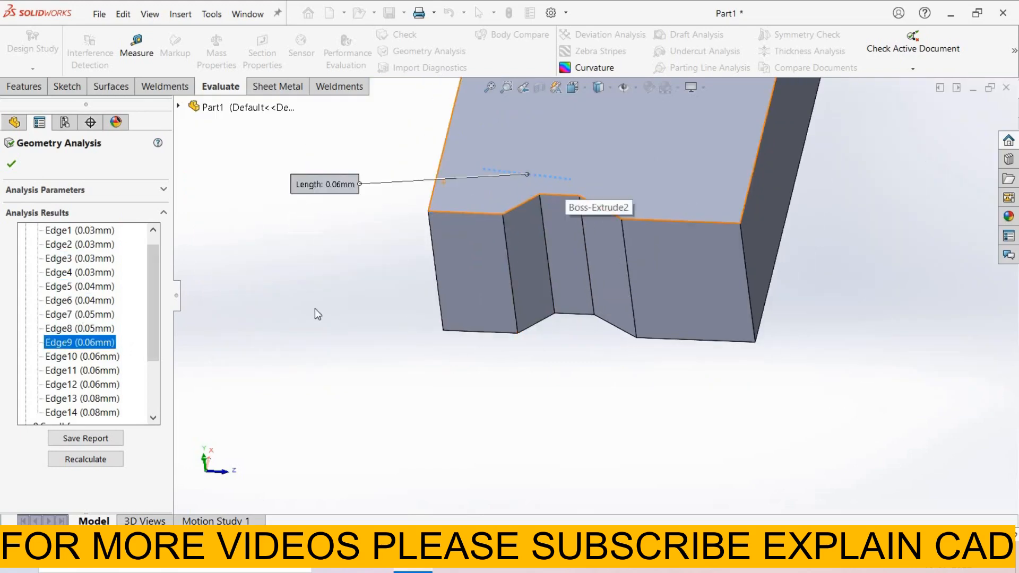
pyautogui.click(74, 398)
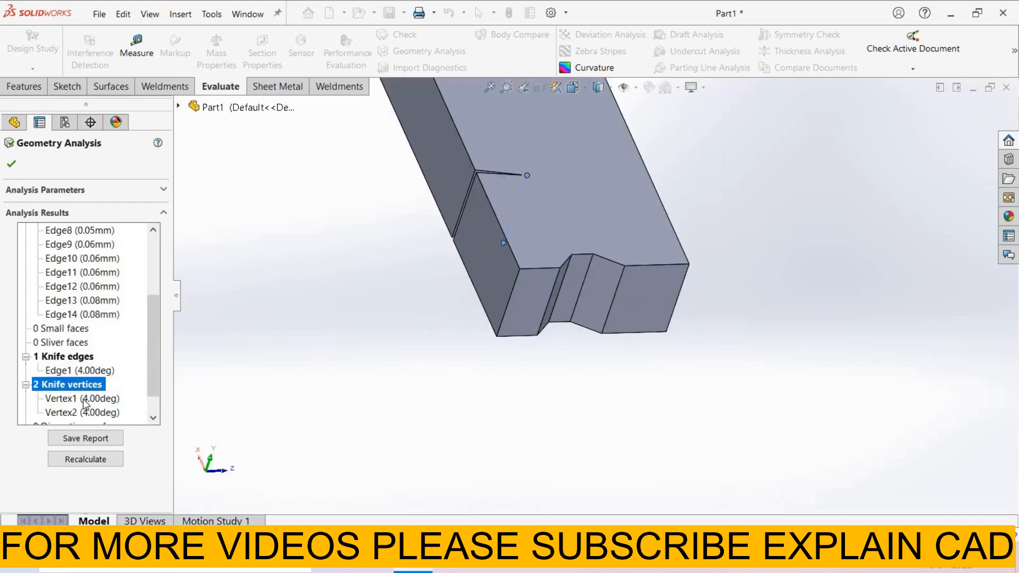
pyautogui.click(70, 412)
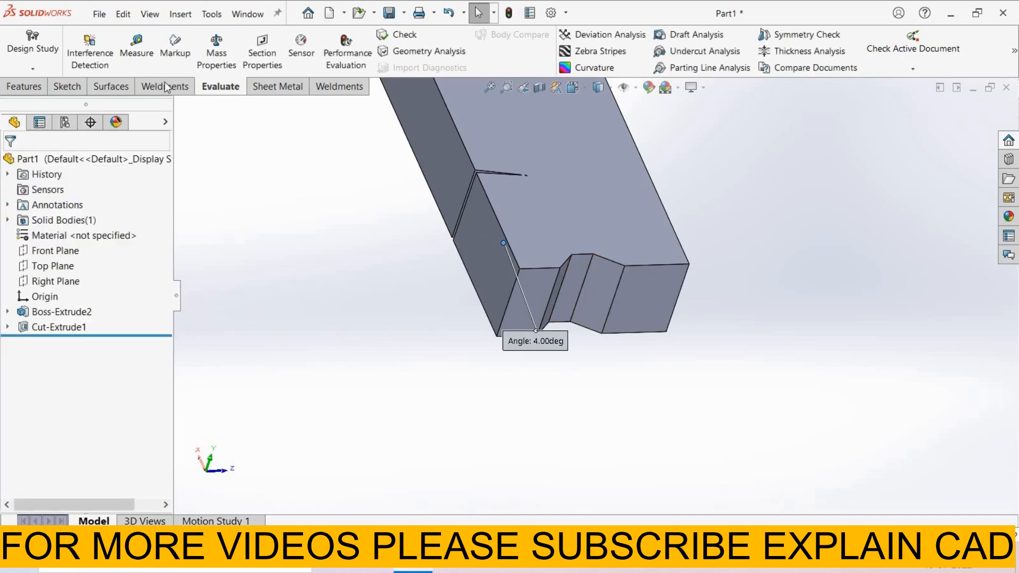
# Step: Remove the two sliver-cut faces with Delete Face using Delete and Patch
pyautogui.click(180, 14)
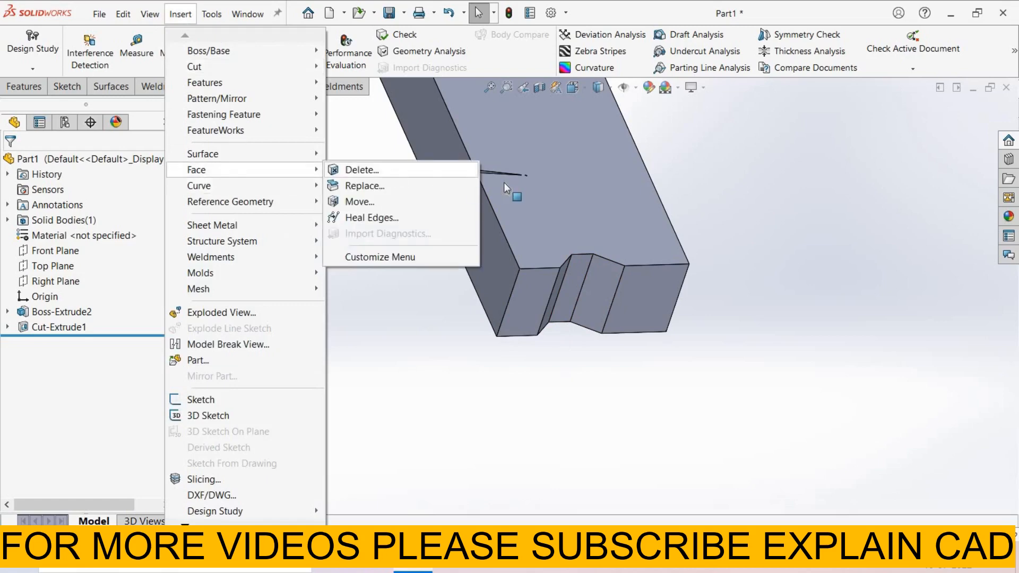
pyautogui.click(358, 170)
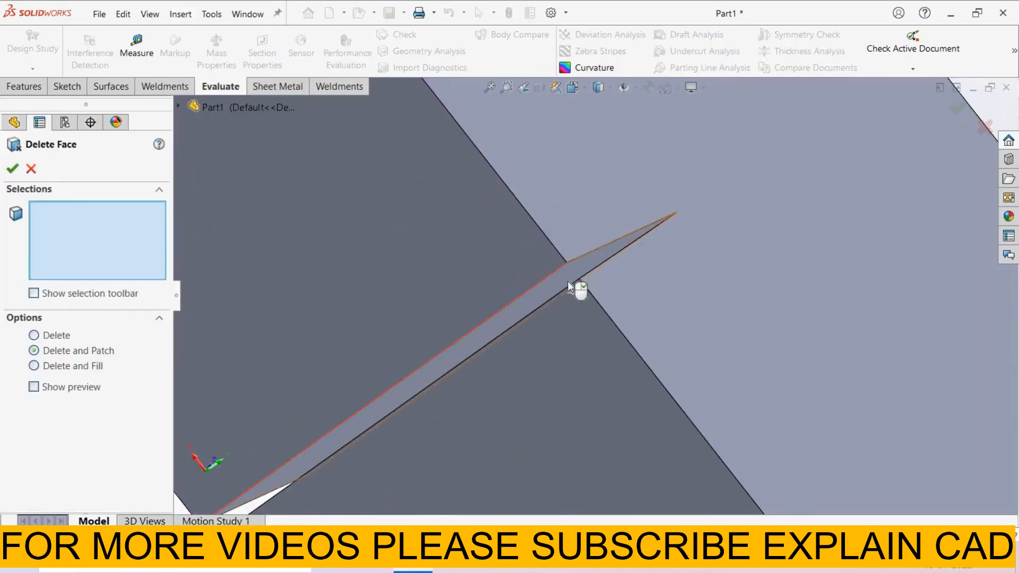
pyautogui.click(569, 287)
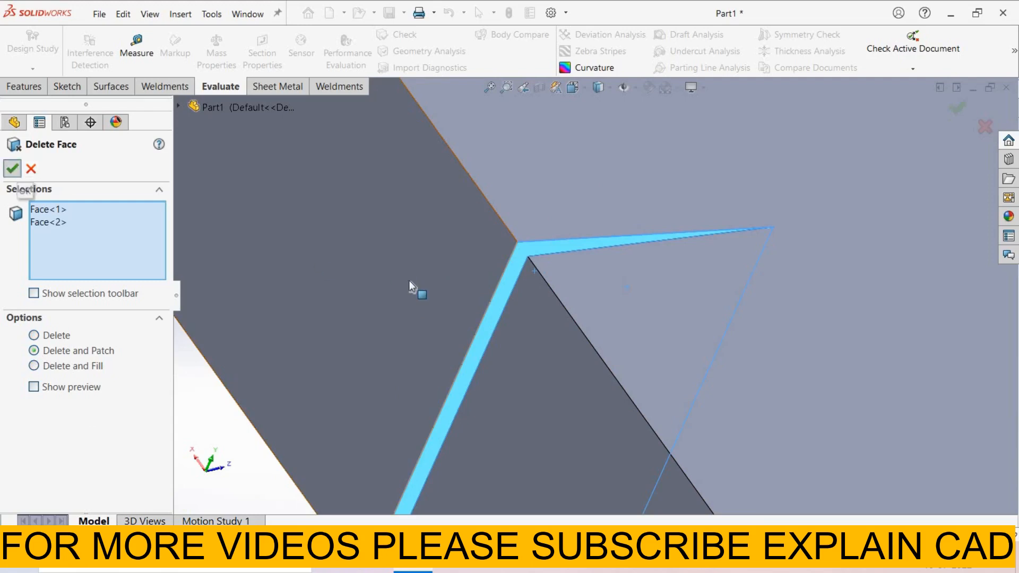
pyautogui.click(11, 168)
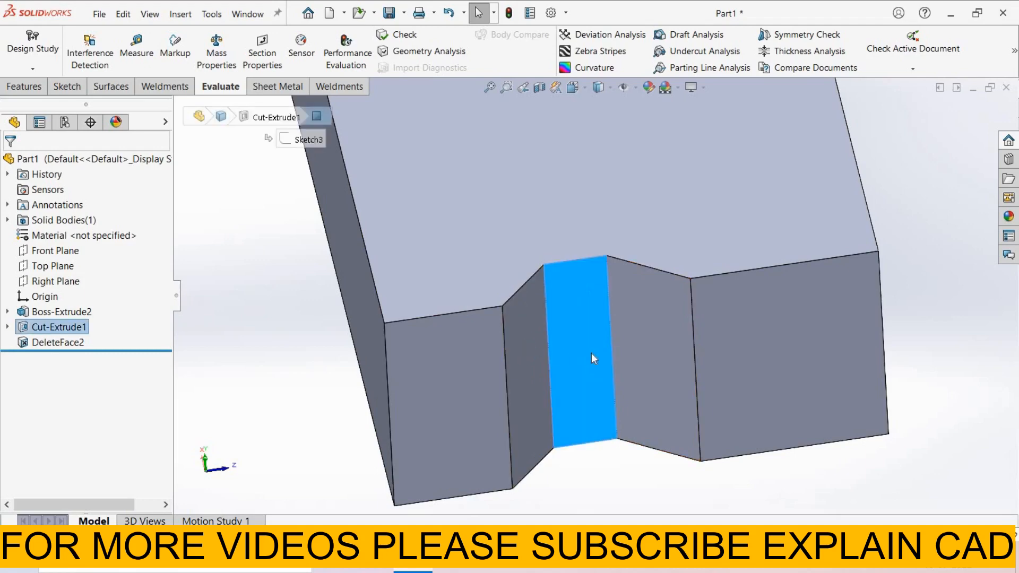
# Step: Delete and patch the three notch faces, then recalculate Geometry Analysis showing zero issues
pyautogui.click(661, 357)
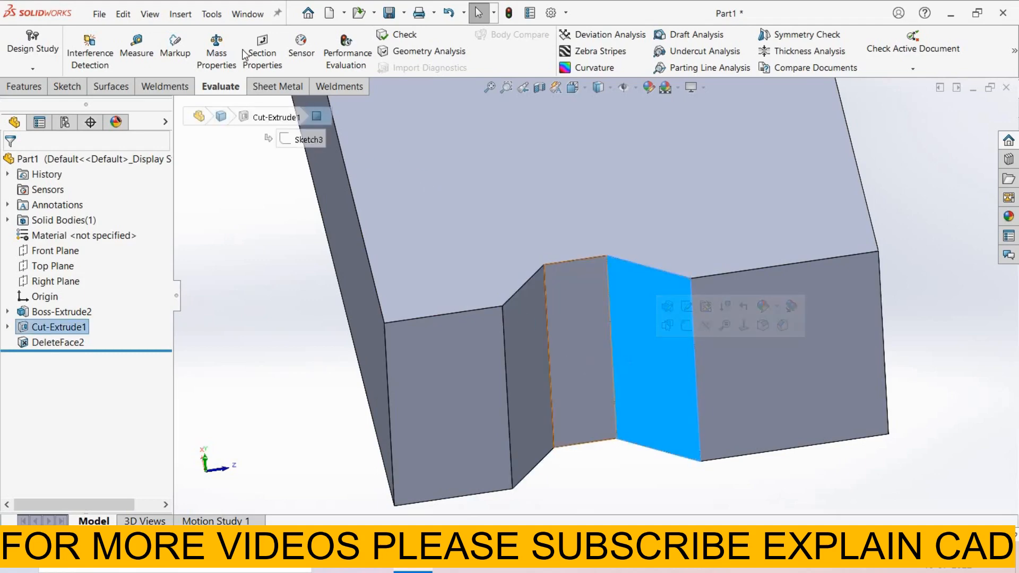
pyautogui.click(180, 14)
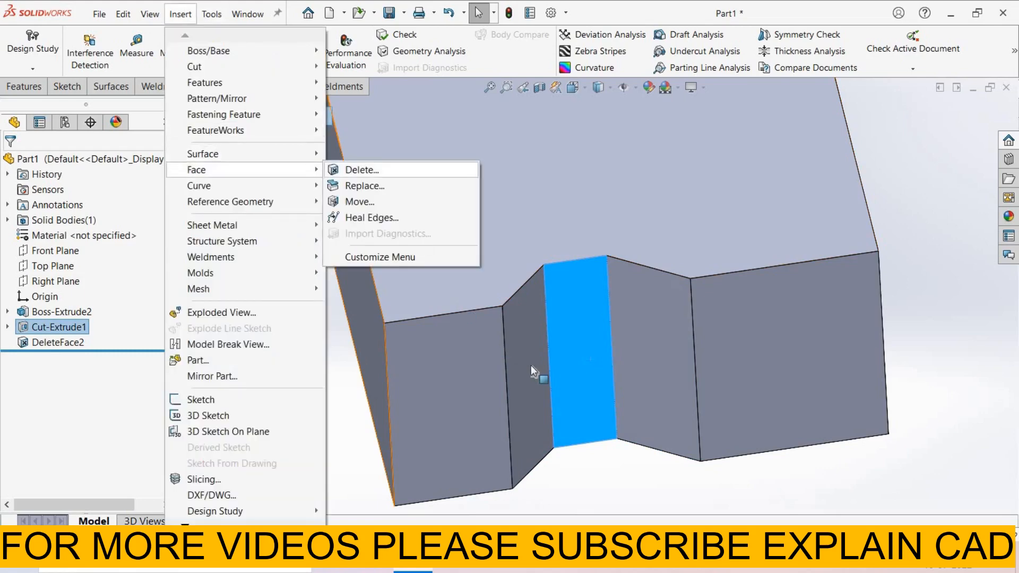
pyautogui.click(359, 170)
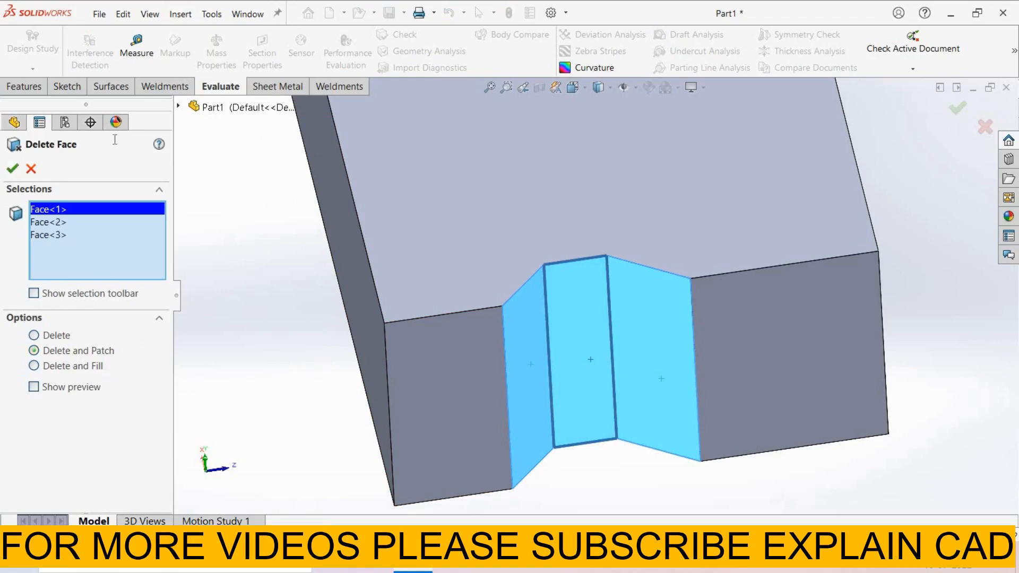
pyautogui.click(11, 169)
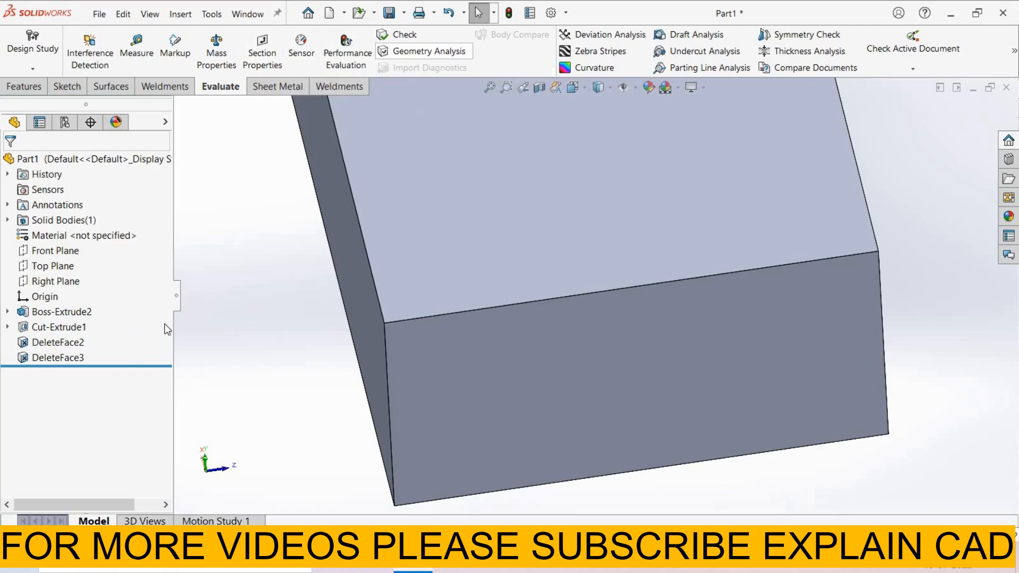
pyautogui.click(429, 51)
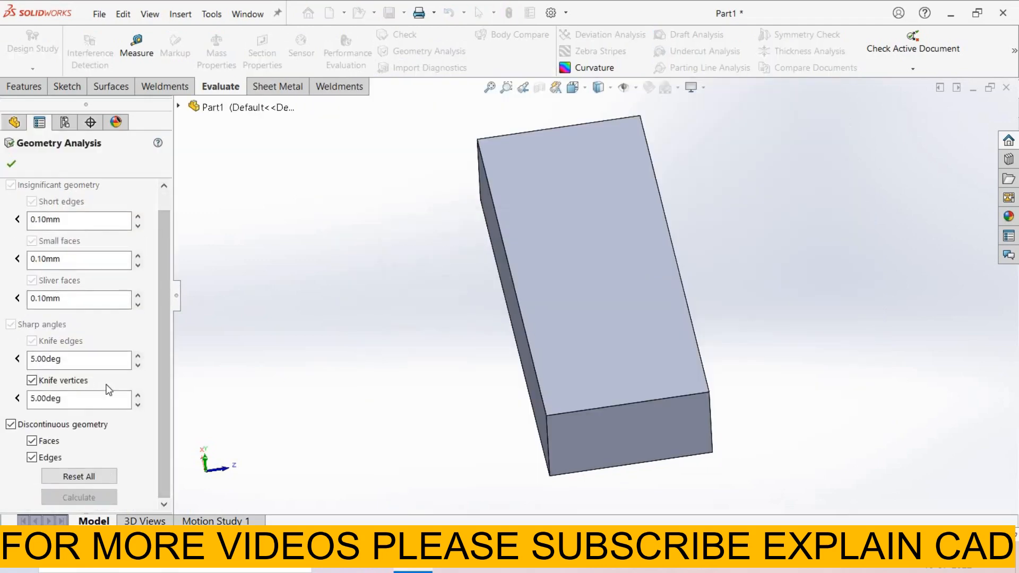
pyautogui.click(78, 497)
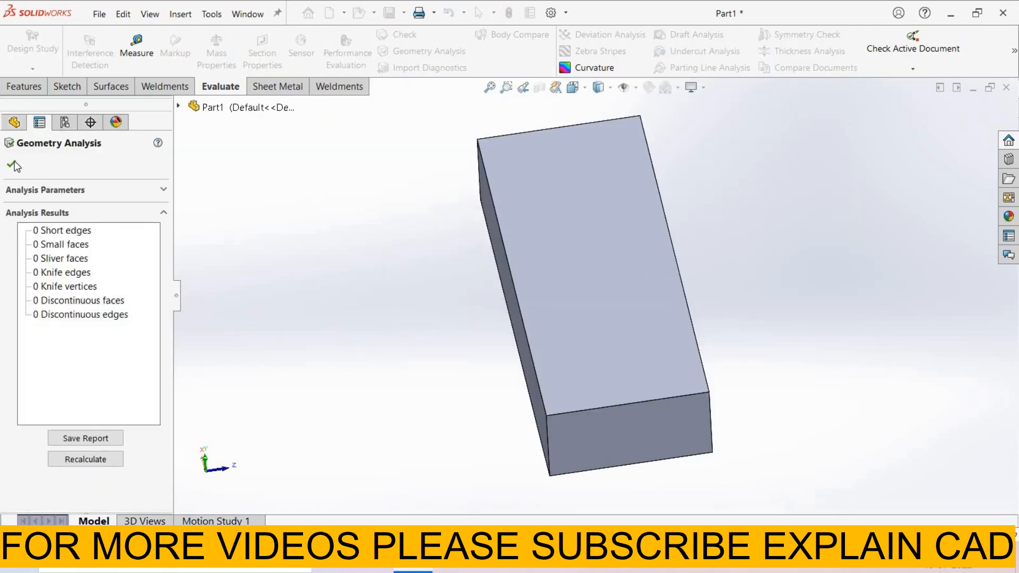